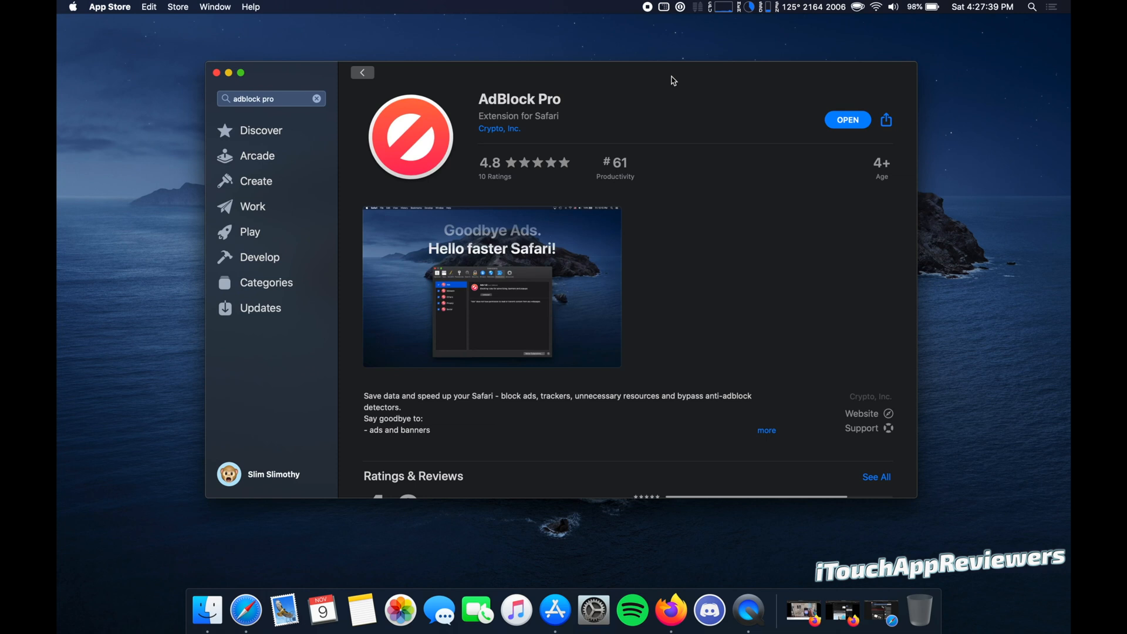
pyautogui.moveTo(724, 183)
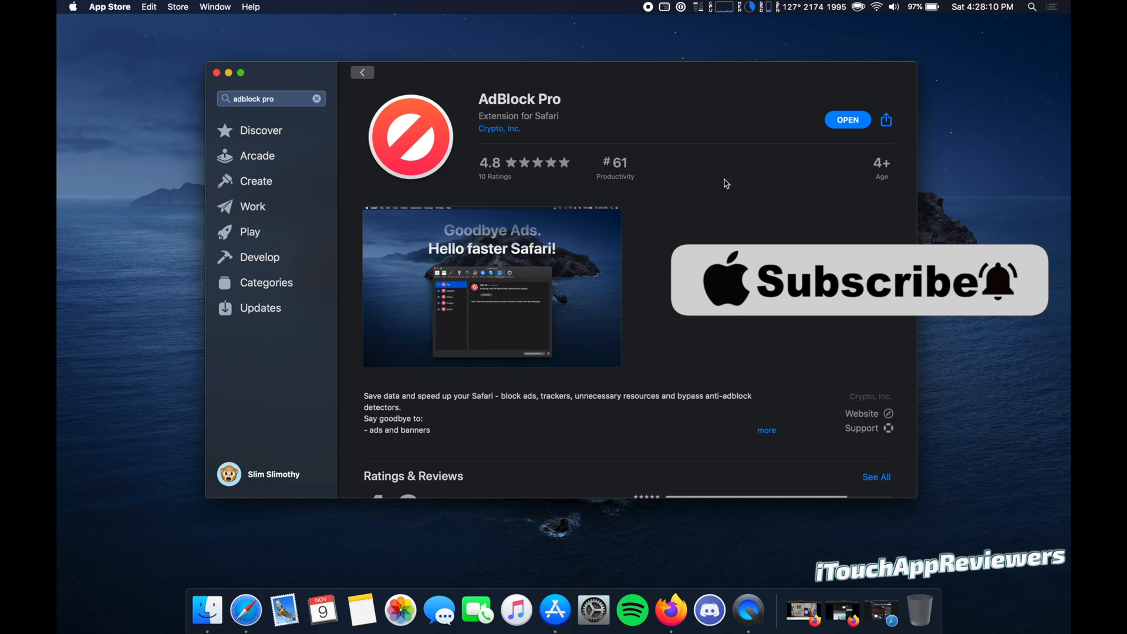
pyautogui.moveTo(730, 243)
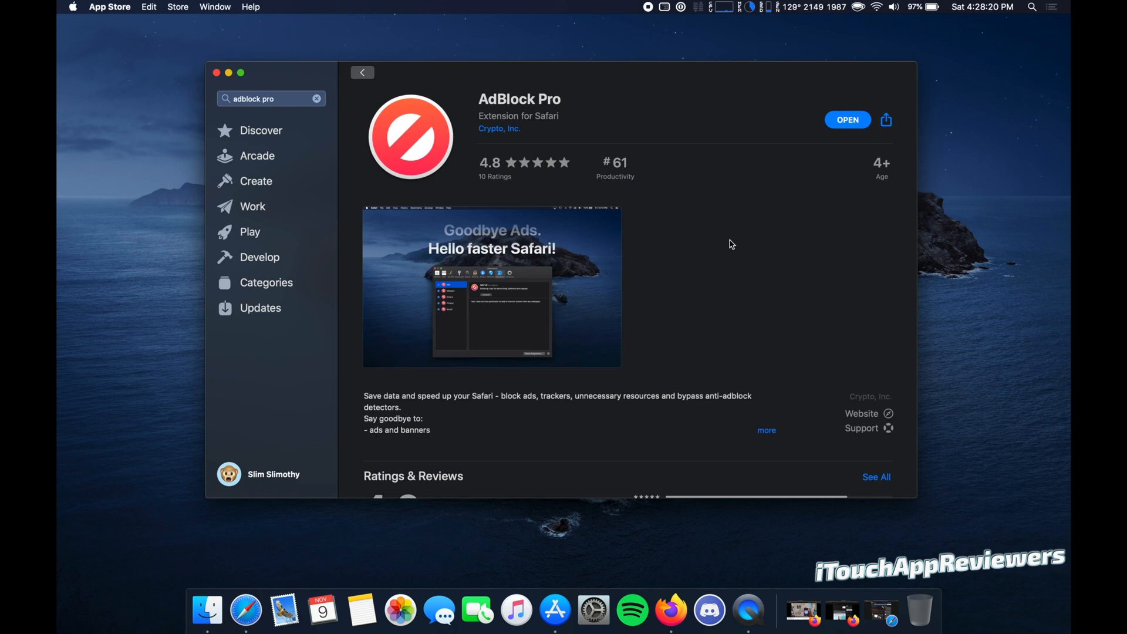
pyautogui.moveTo(631, 308)
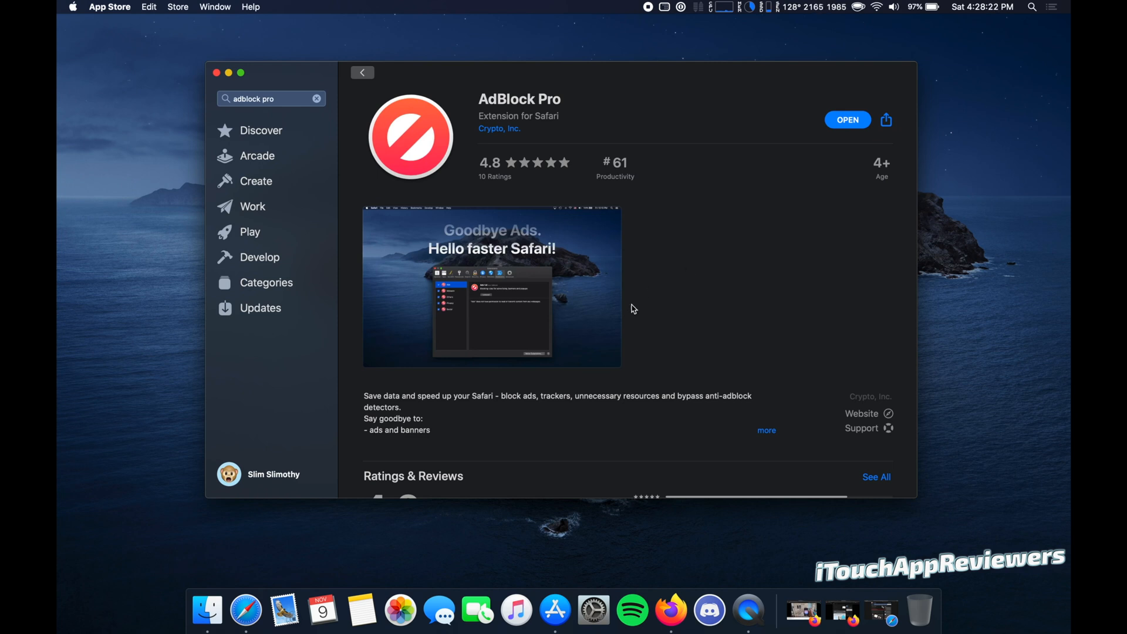
pyautogui.moveTo(318, 525)
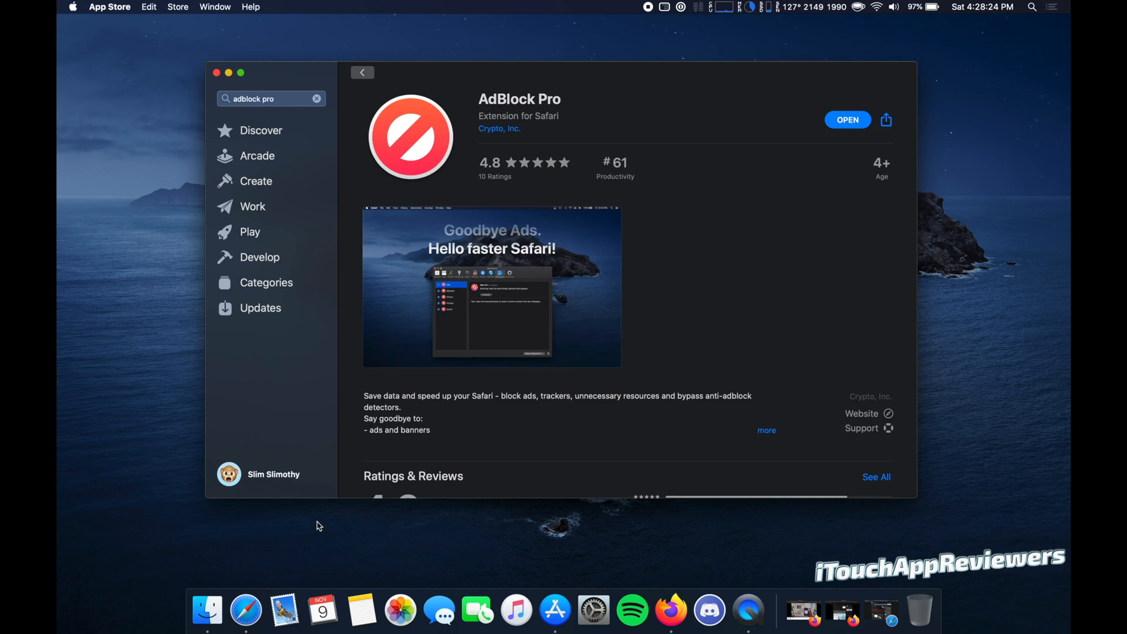
# Step: Switch to Safari and scroll down the MacRumors front page past the AirPods Pro article
pyautogui.click(264, 611)
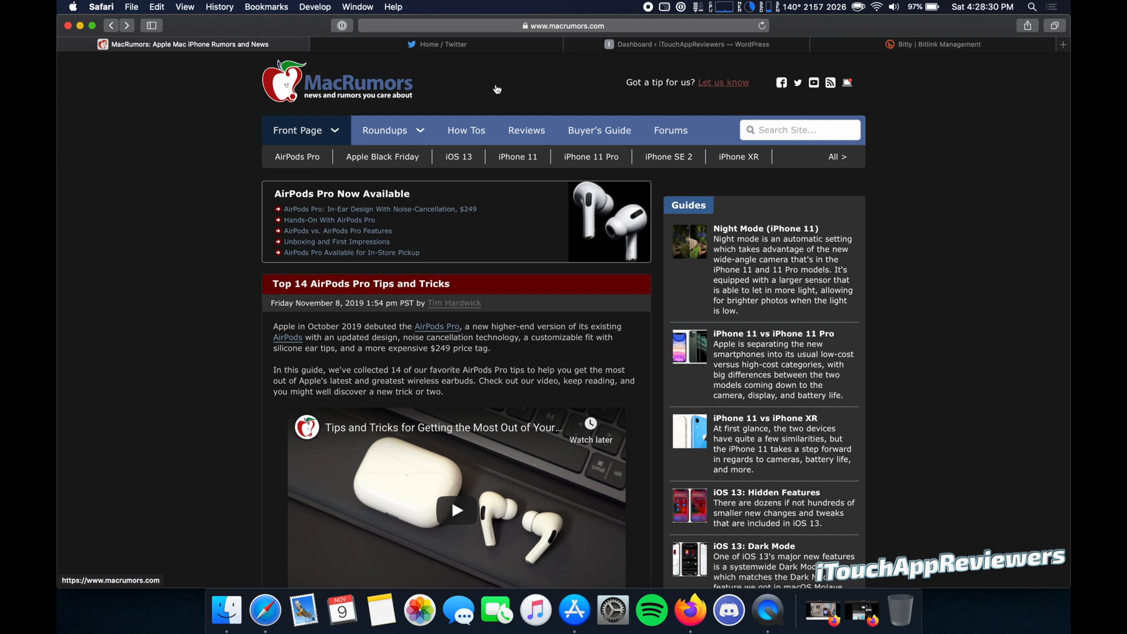
pyautogui.moveTo(134, 237)
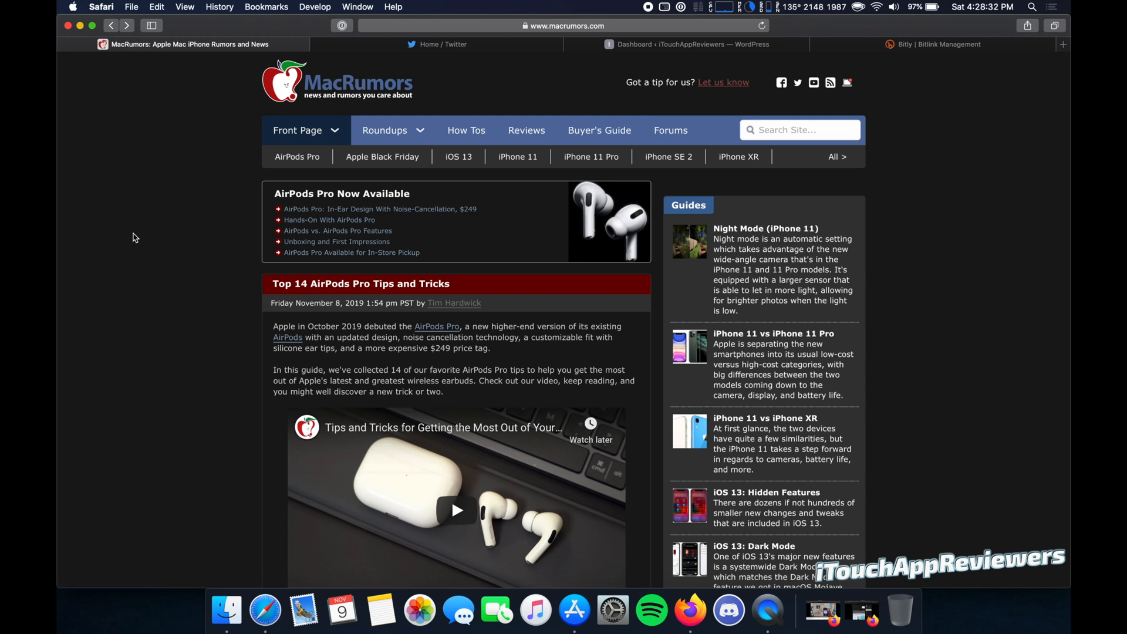
pyautogui.scroll(-3)
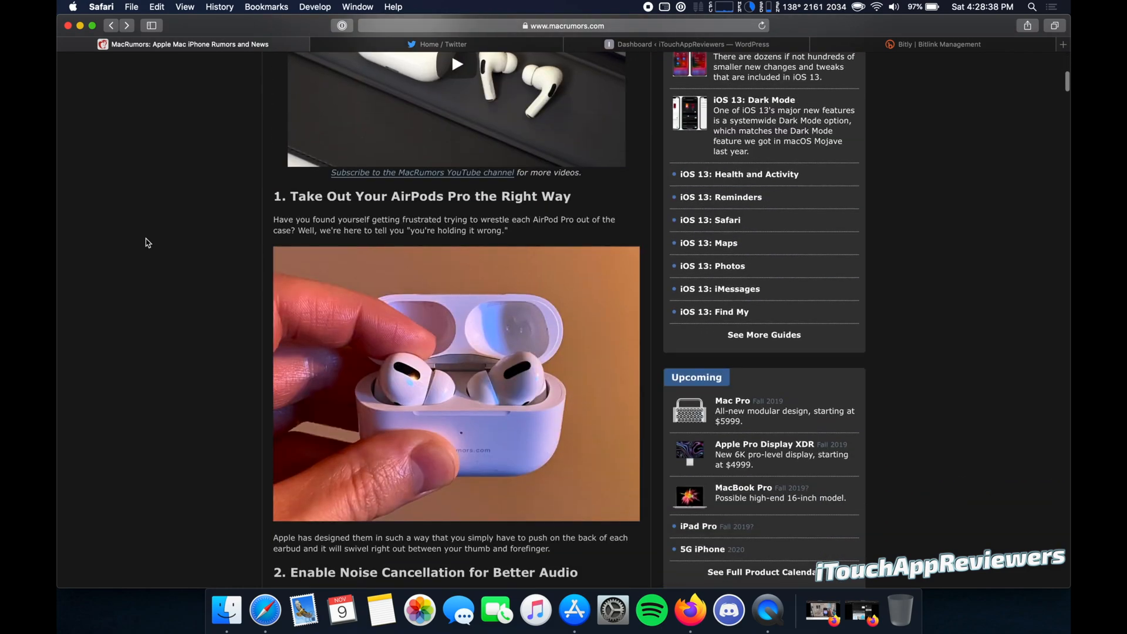
pyautogui.scroll(-3)
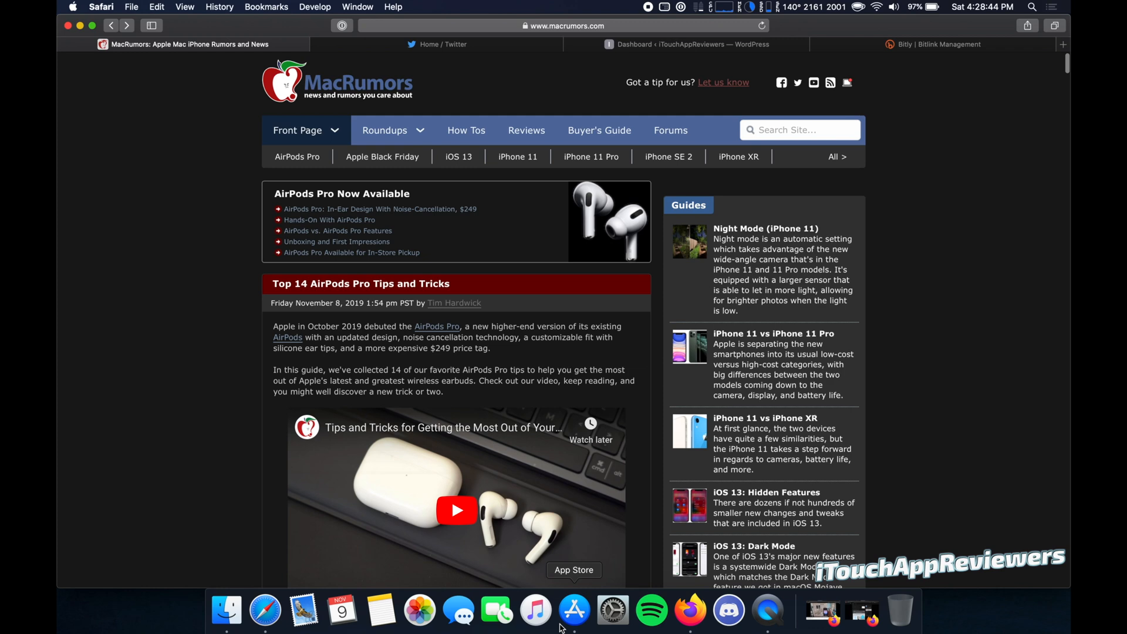
# Step: Return to the App Store window showing the installed AdBlock Pro page
pyautogui.click(573, 610)
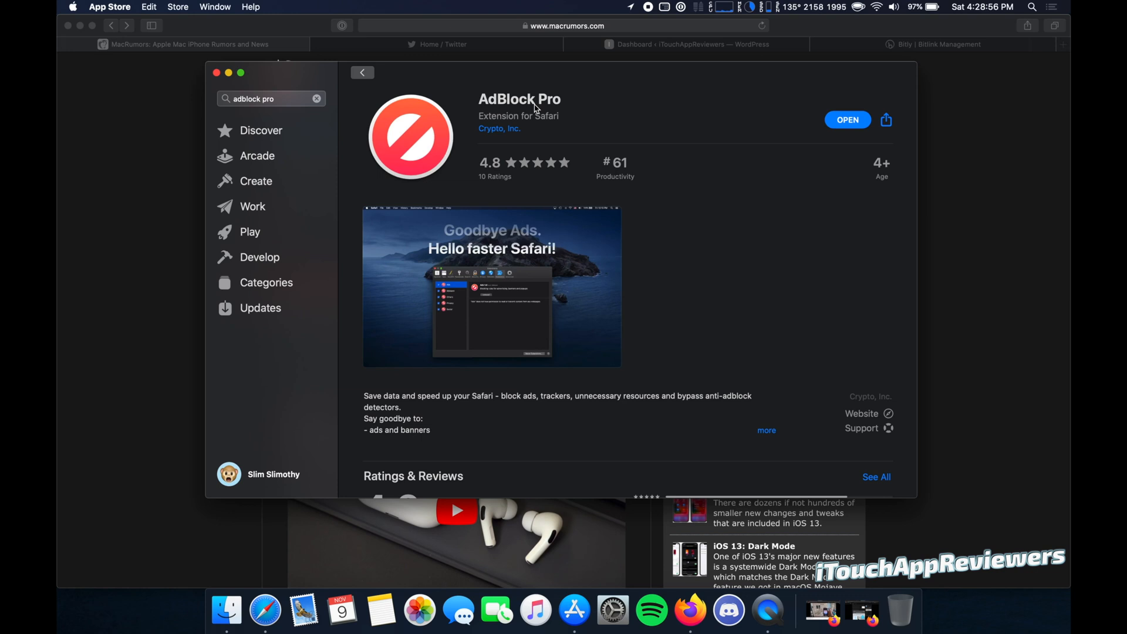
pyautogui.moveTo(624, 235)
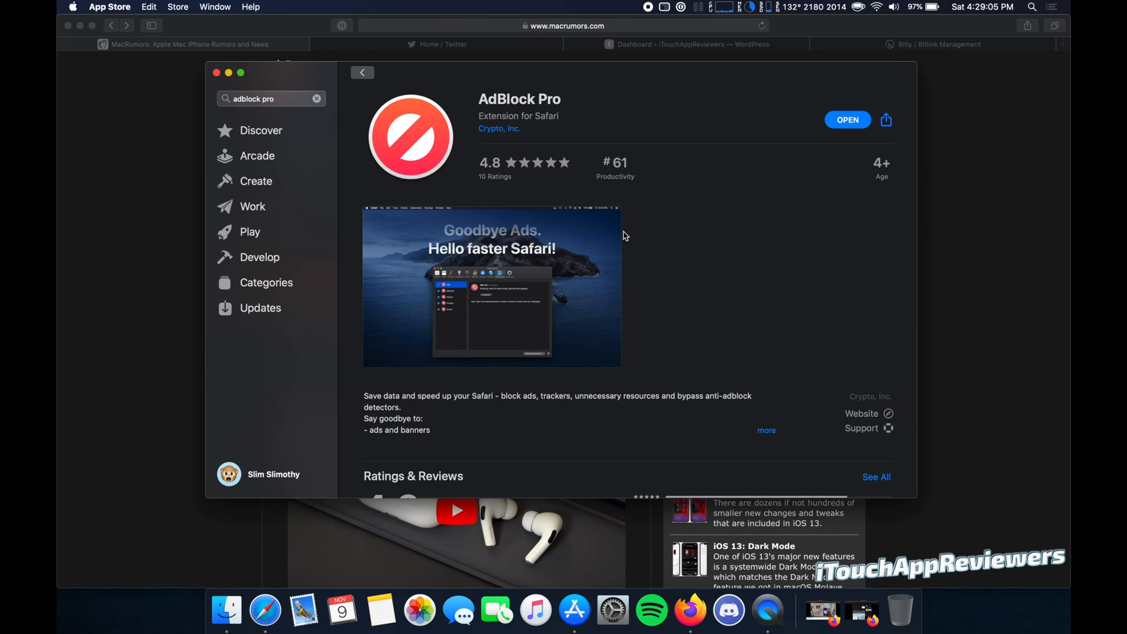
pyautogui.moveTo(557, 115)
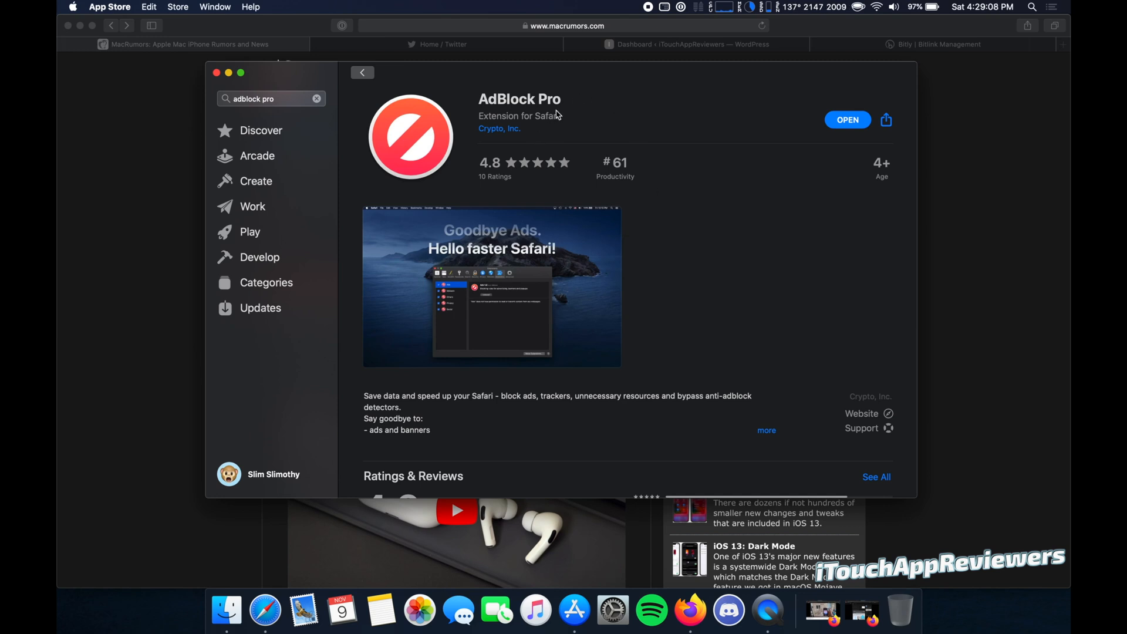
pyautogui.moveTo(467, 113)
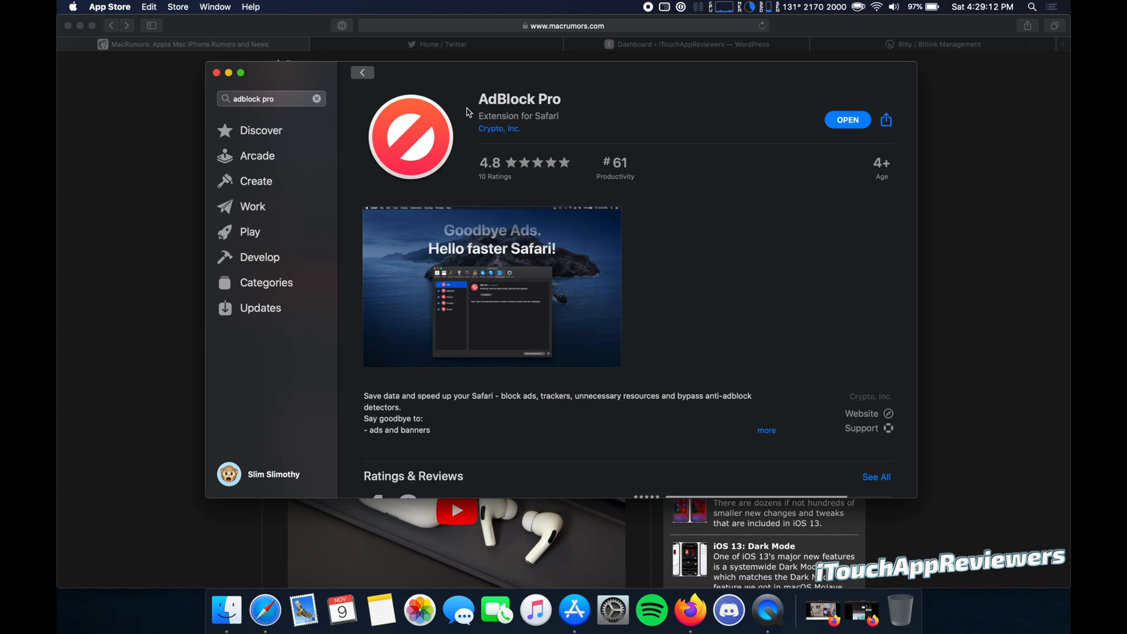
pyautogui.moveTo(522, 98)
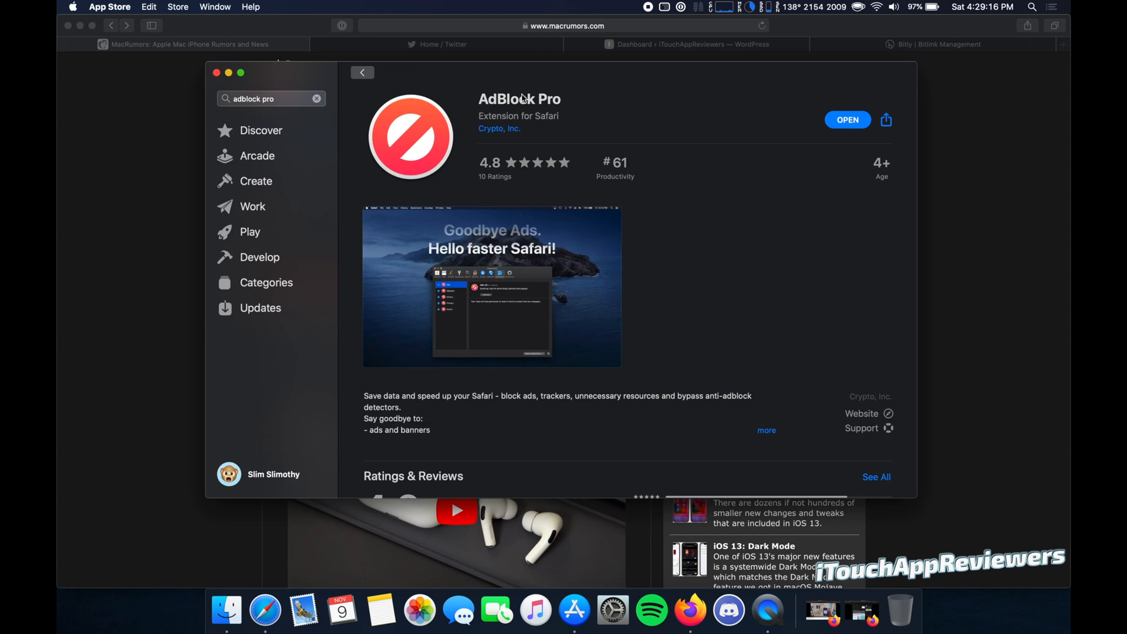
# Step: Search 'adblock pro', open the AdBlock Pro listing and launch the installed app
pyautogui.click(272, 98)
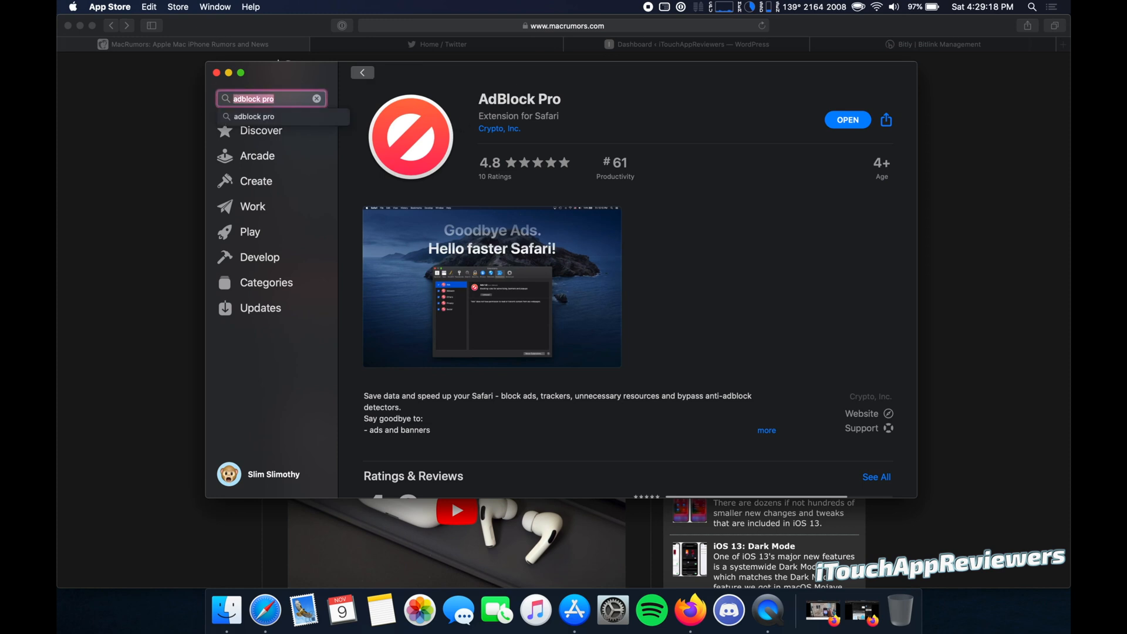
pyautogui.click(253, 116)
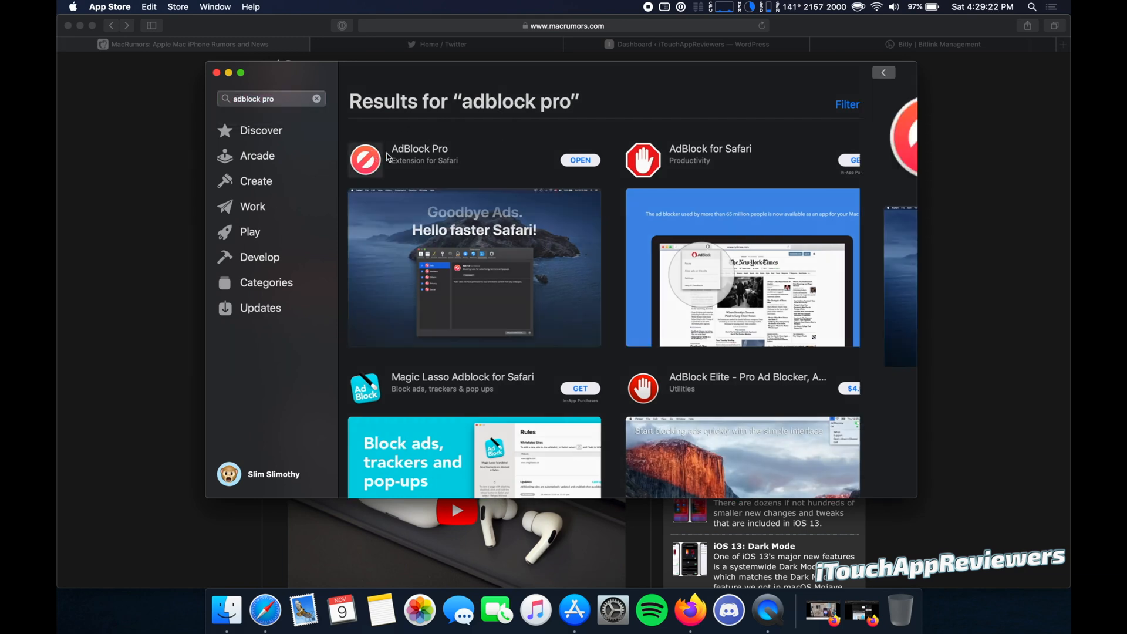
pyautogui.click(419, 154)
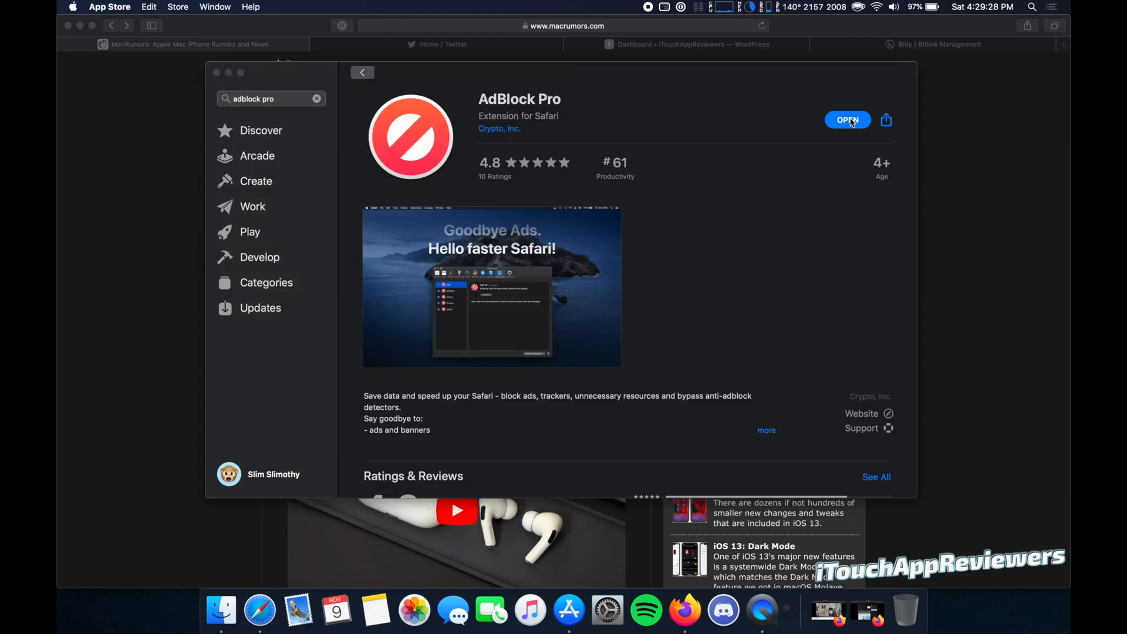
pyautogui.click(847, 119)
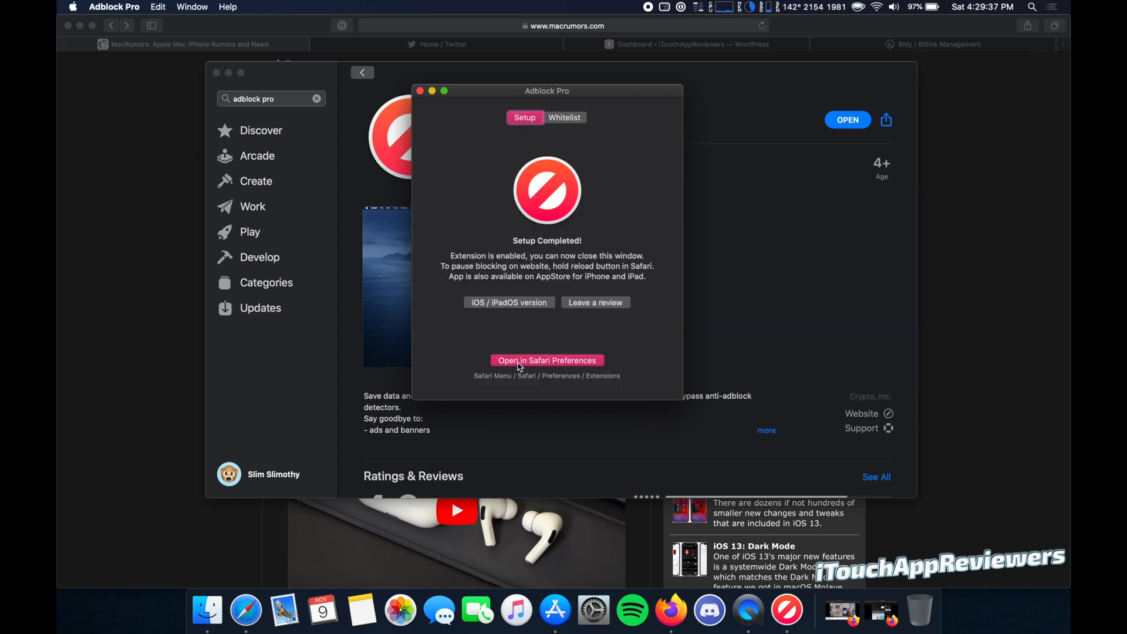
# Step: Open Safari's Extensions preferences from AdBlock Pro to show its five content blockers
pyautogui.click(546, 359)
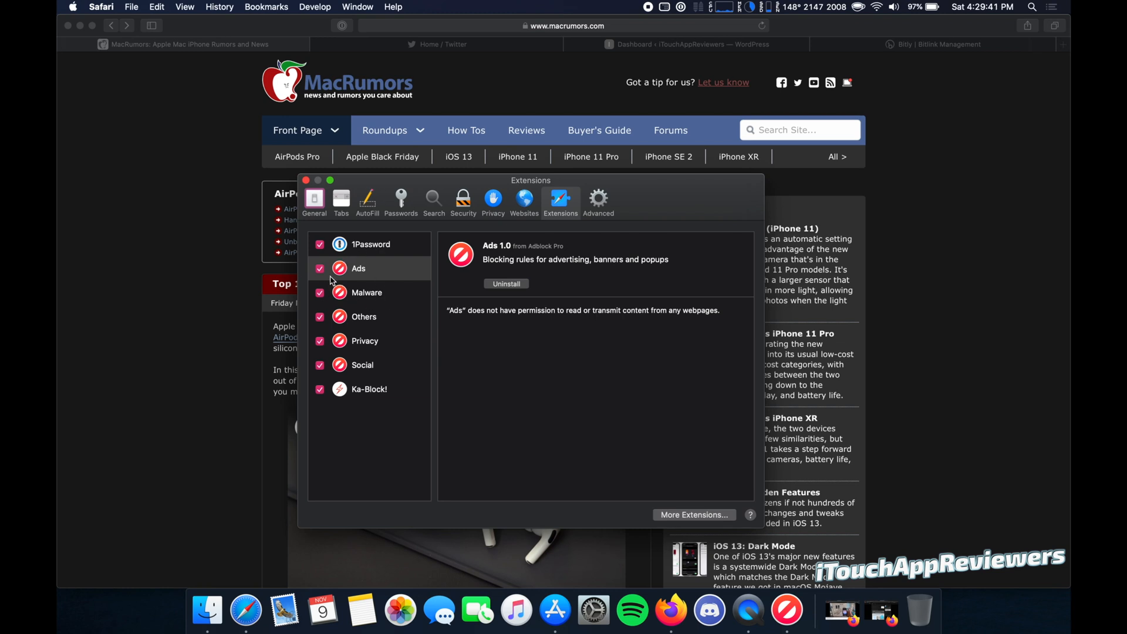
pyautogui.moveTo(381, 388)
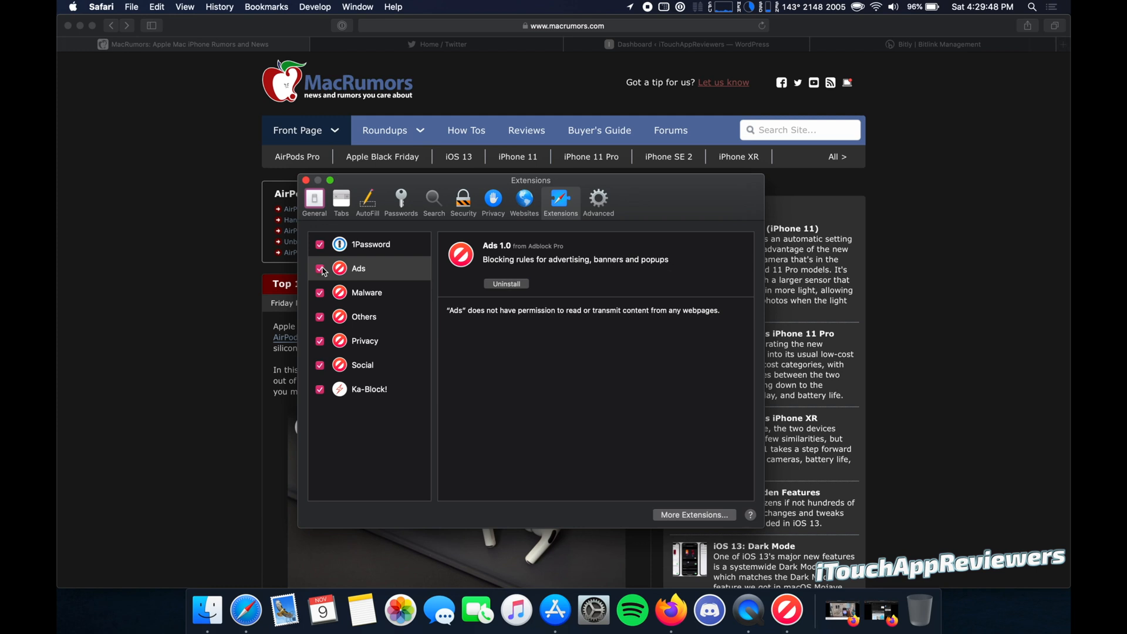
pyautogui.moveTo(374, 371)
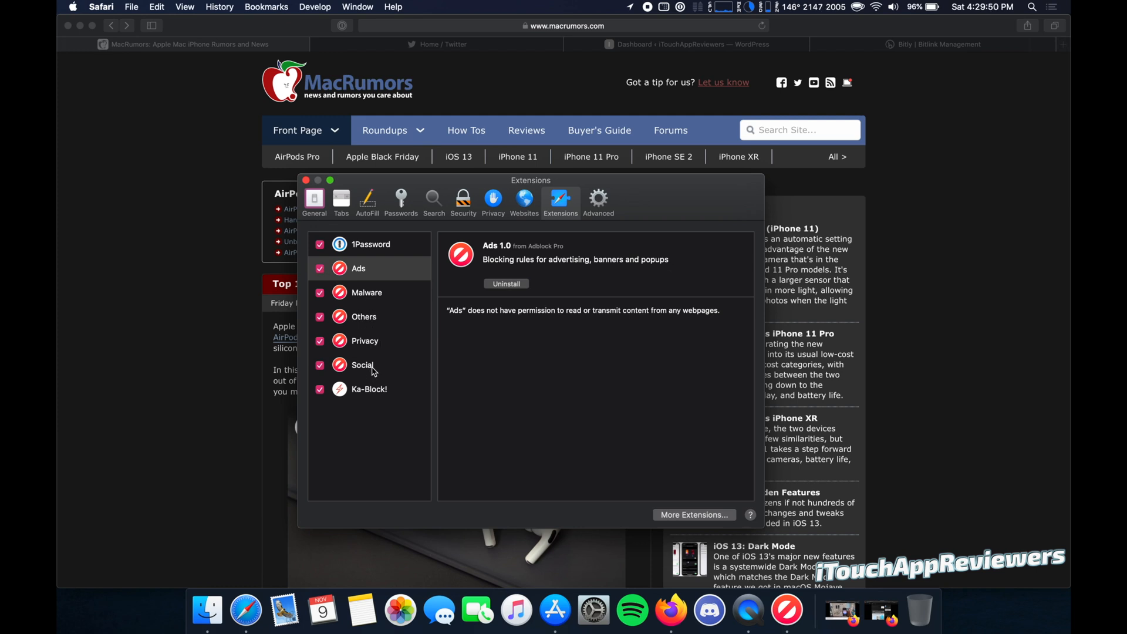
pyautogui.moveTo(451, 382)
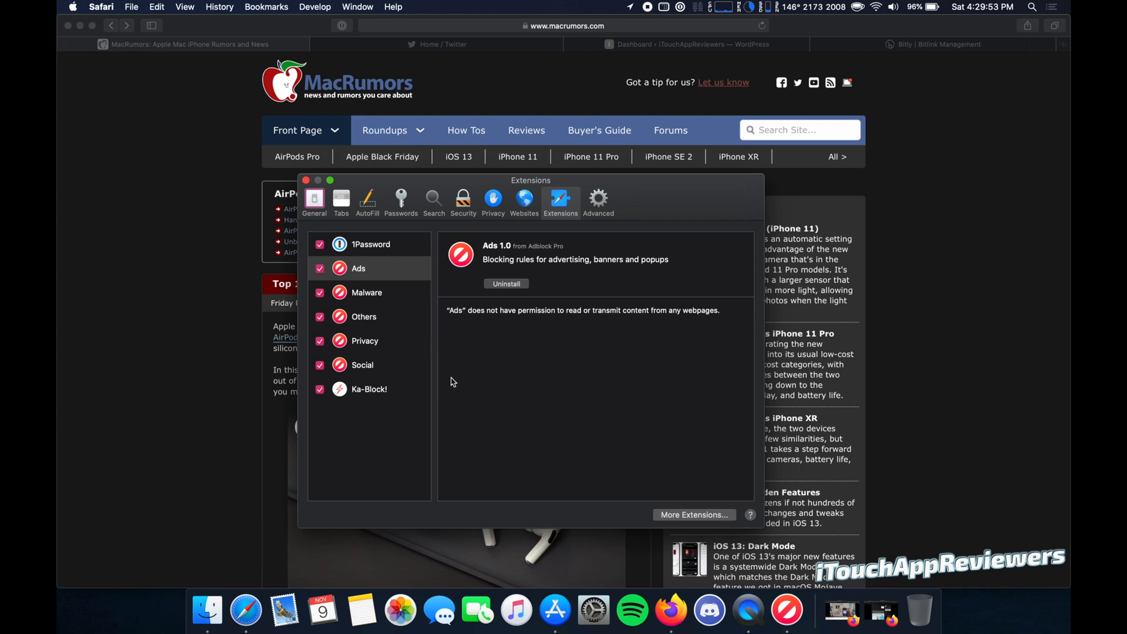
pyautogui.moveTo(426, 287)
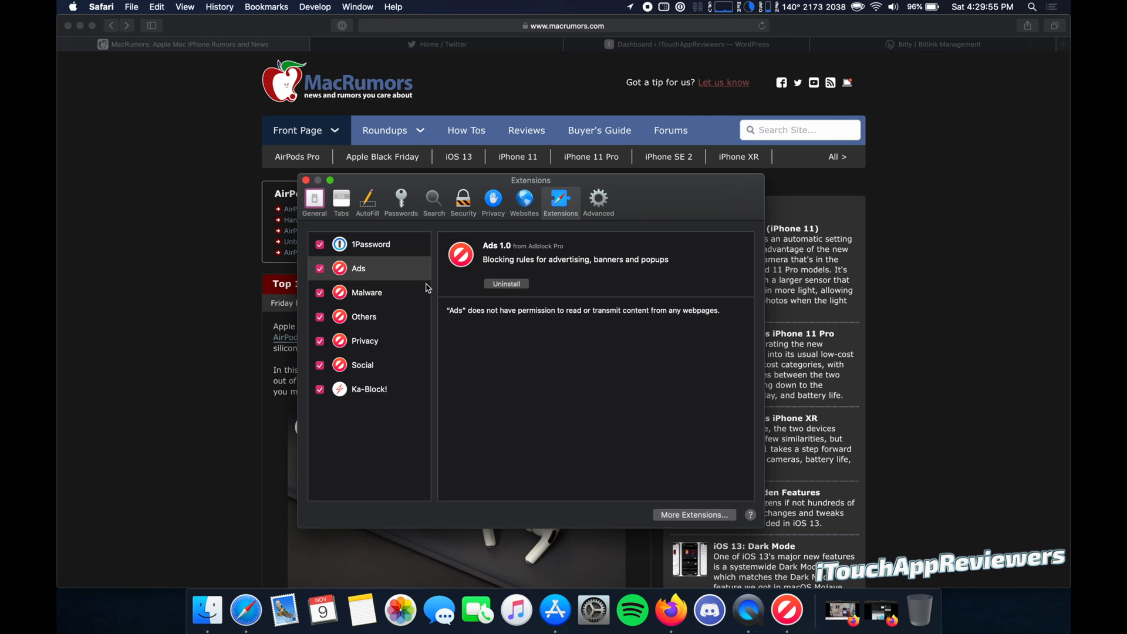
pyautogui.moveTo(468, 322)
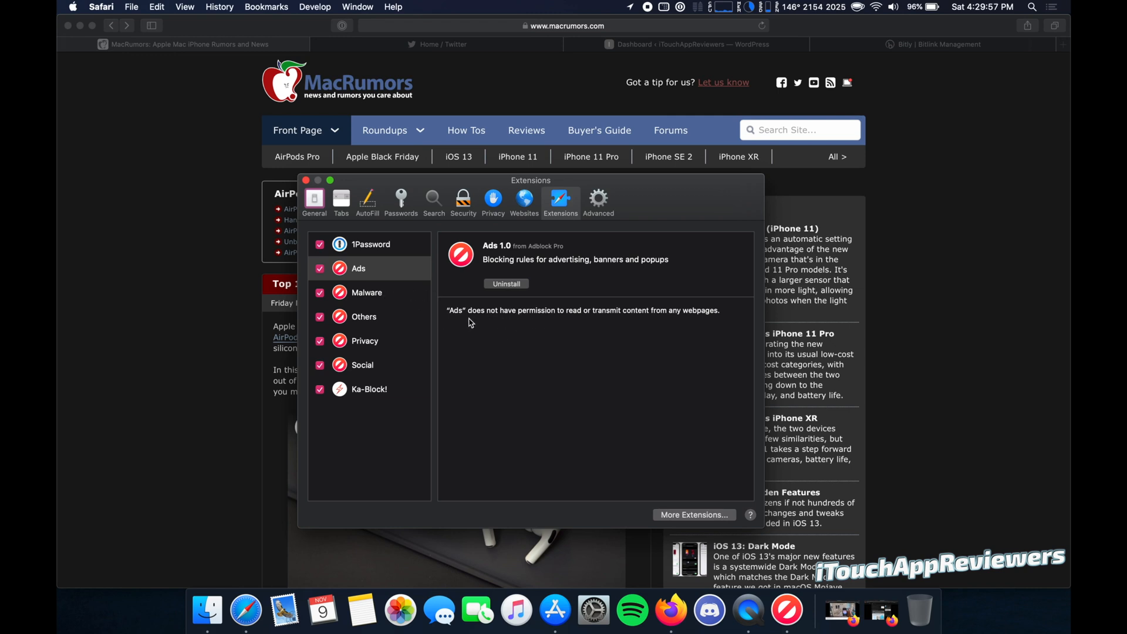
pyautogui.moveTo(652, 316)
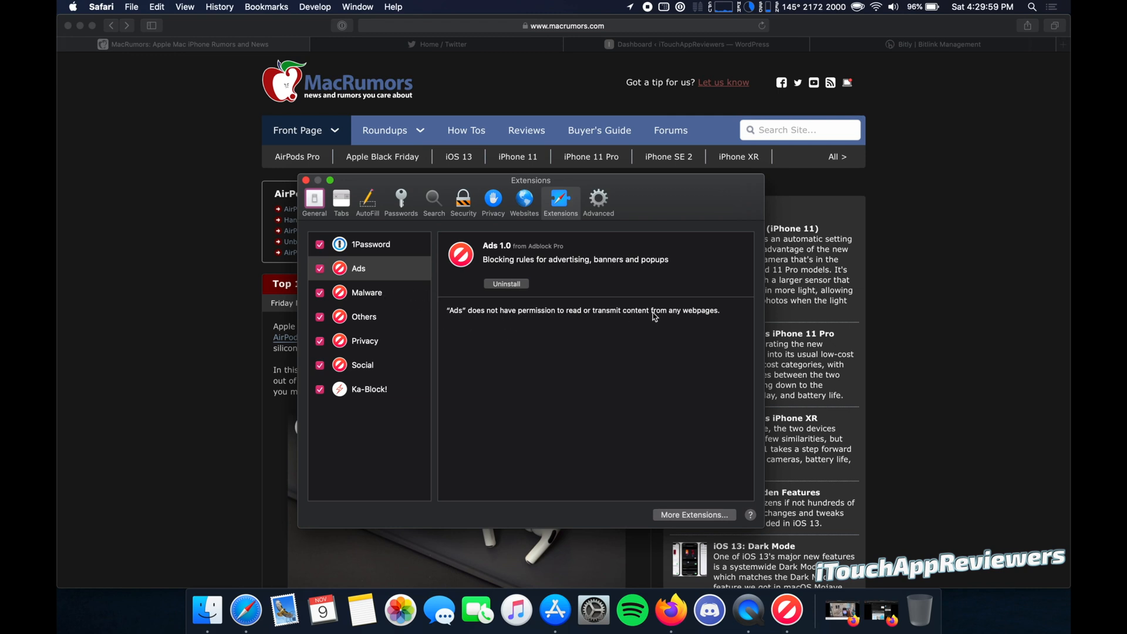
pyautogui.moveTo(688, 320)
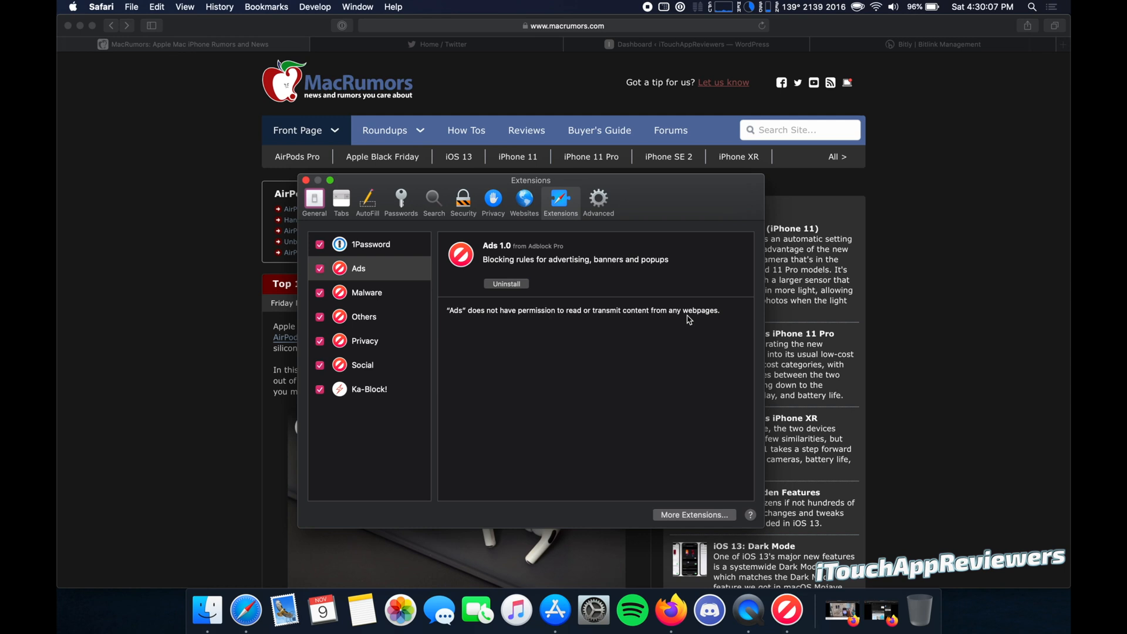
pyautogui.moveTo(480, 335)
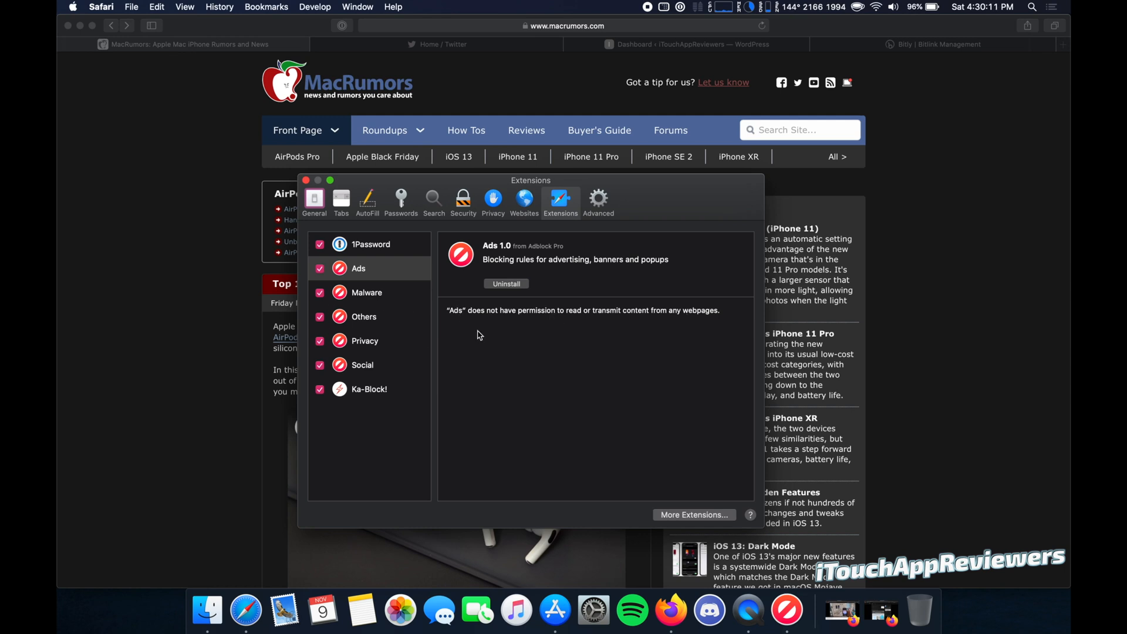
pyautogui.moveTo(586, 320)
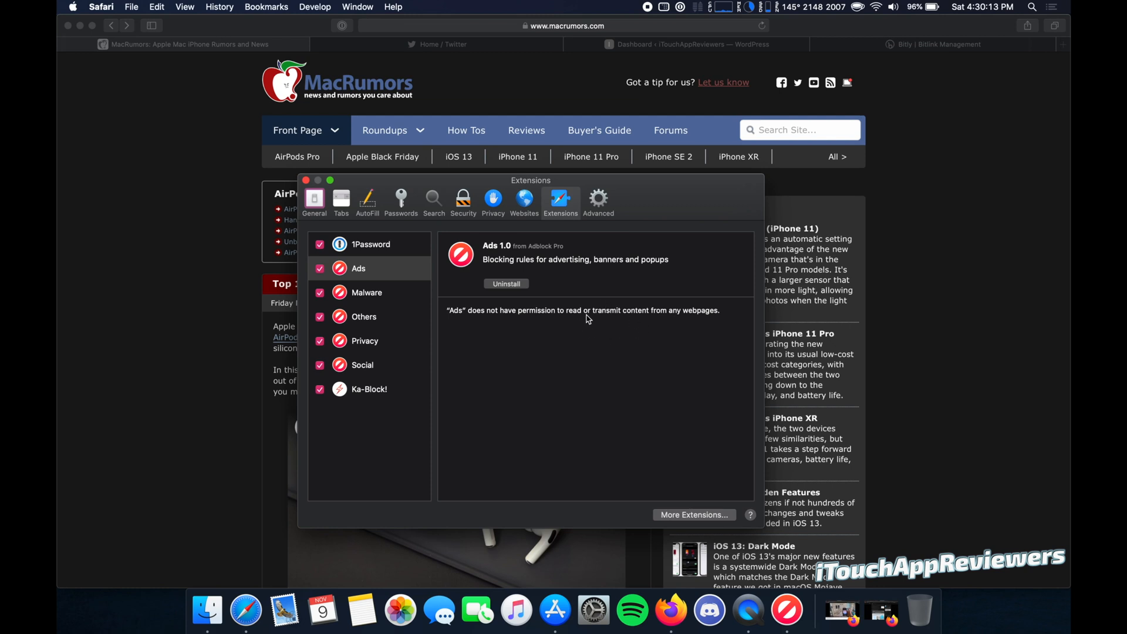
pyautogui.click(366, 292)
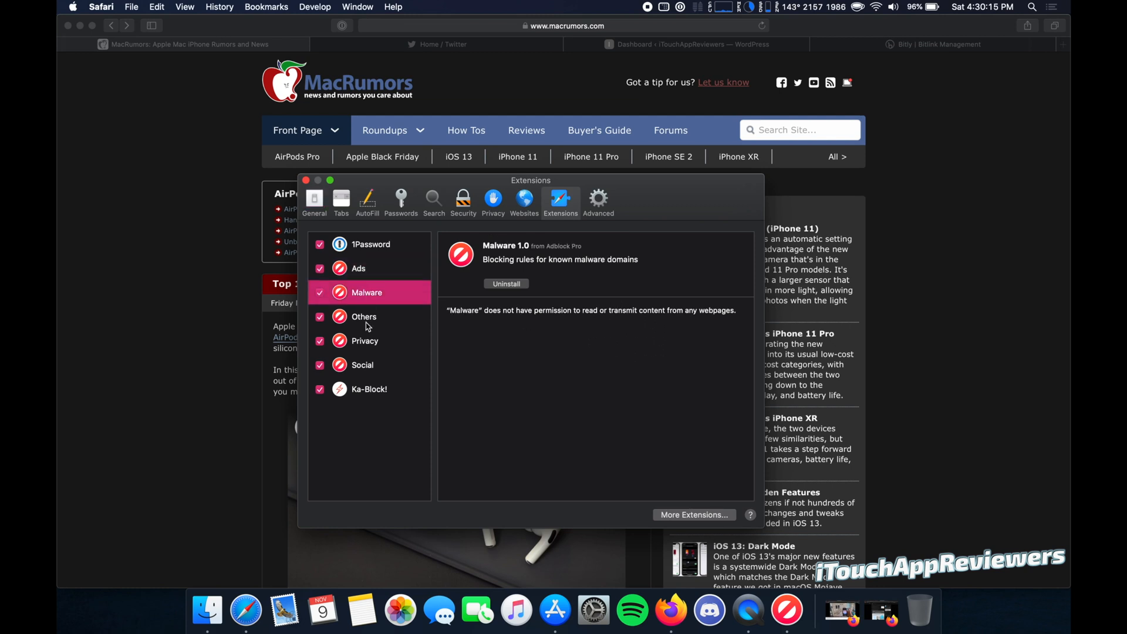
pyautogui.click(368, 388)
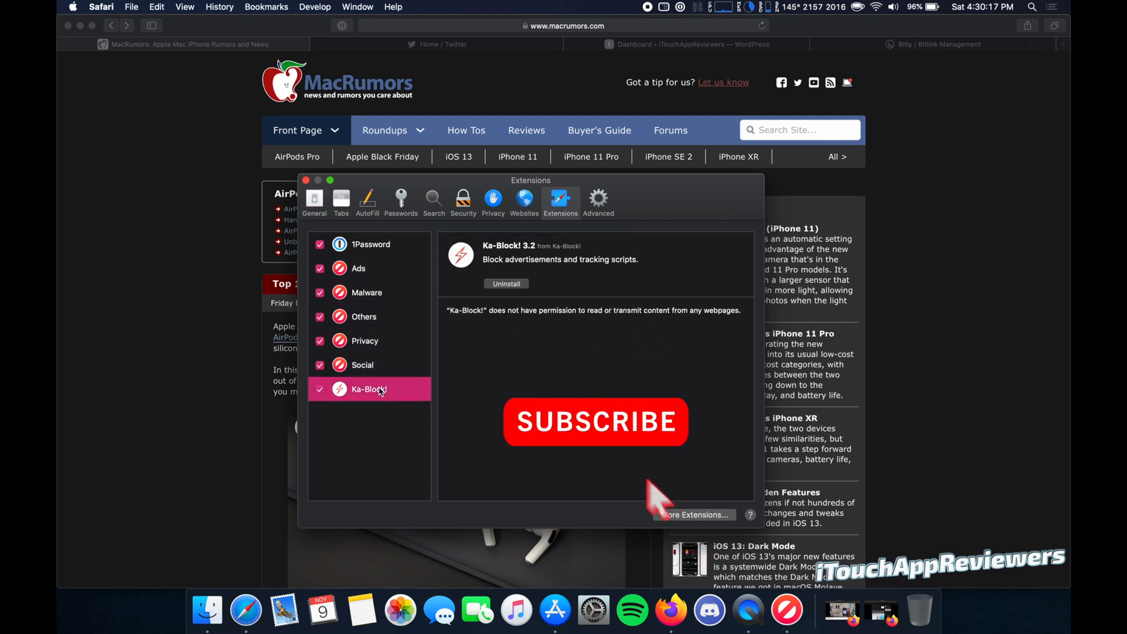
pyautogui.moveTo(698, 554)
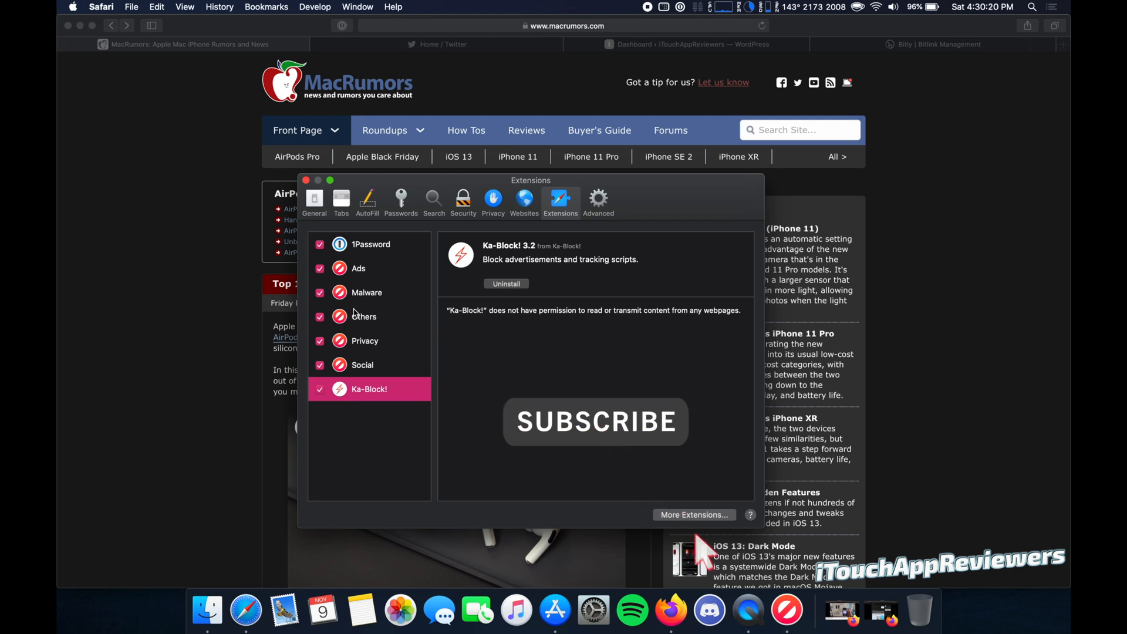
pyautogui.click(358, 268)
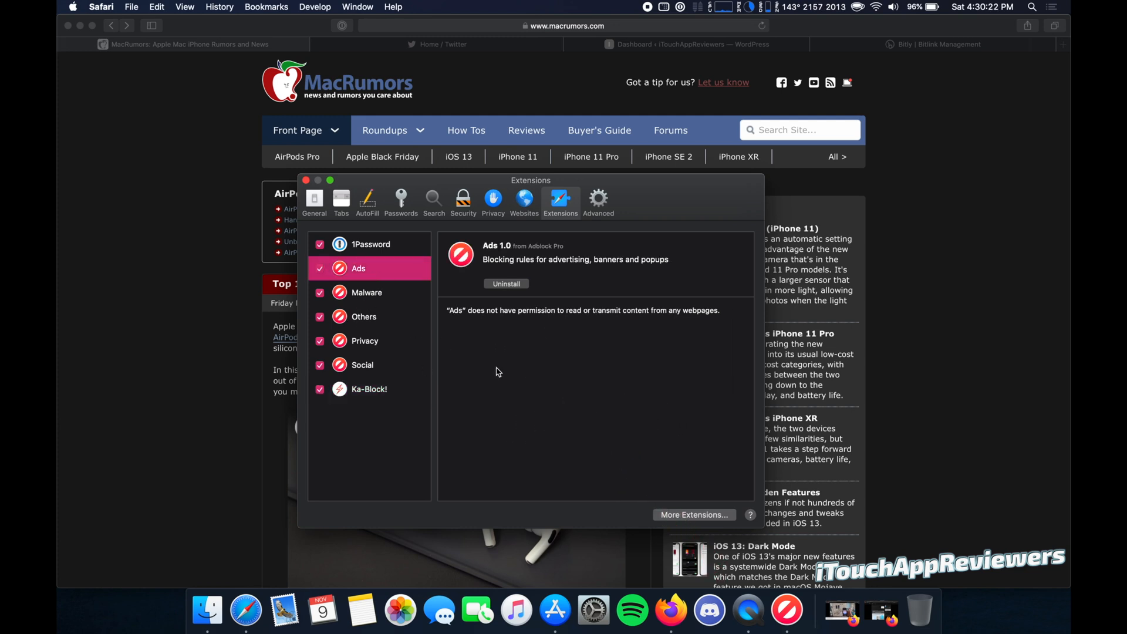
pyautogui.moveTo(600, 383)
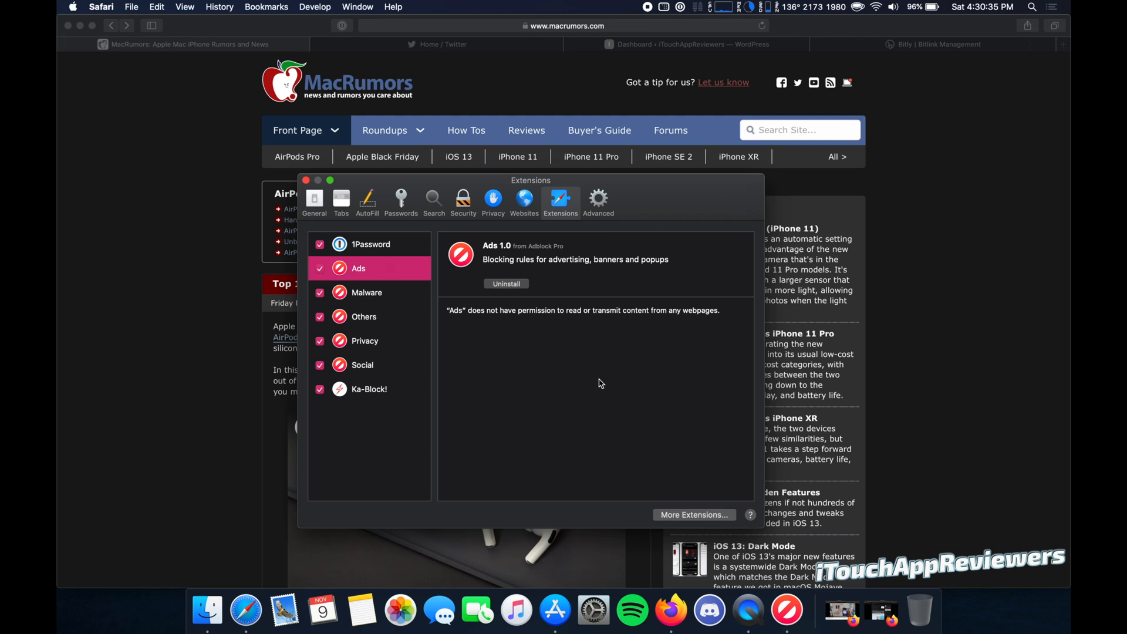
pyautogui.moveTo(468, 360)
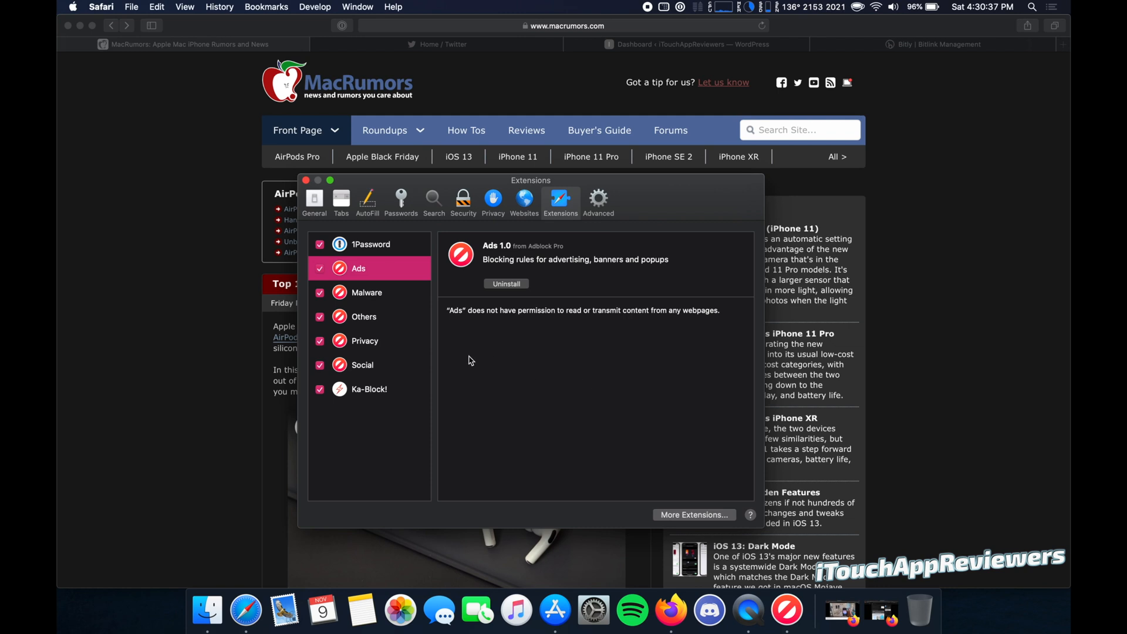
pyautogui.moveTo(554, 611)
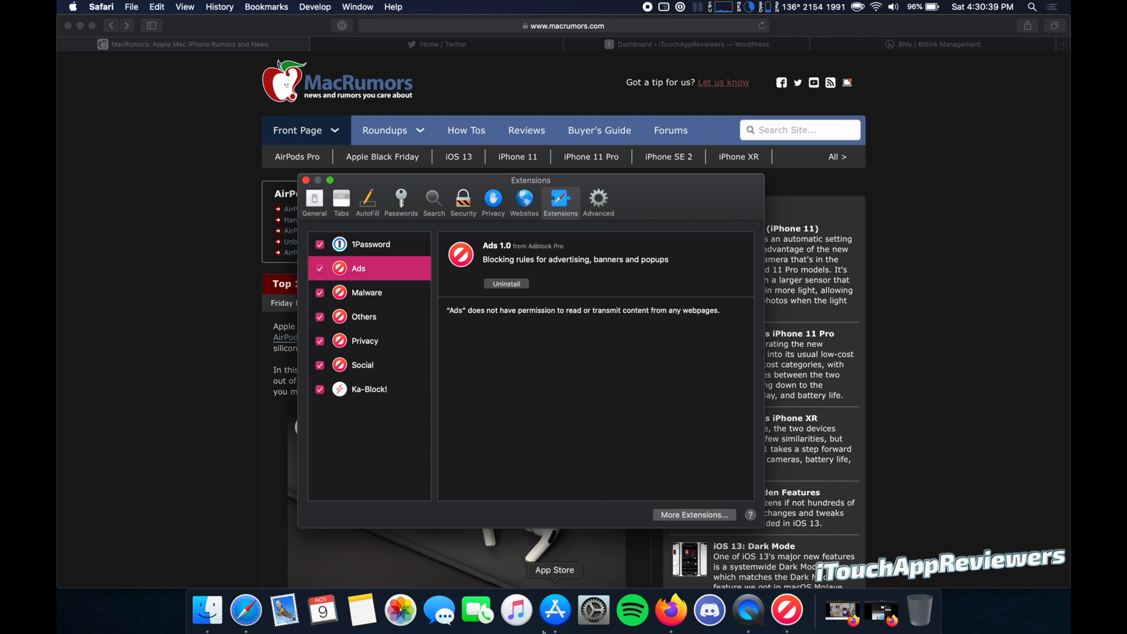
# Step: Bring App Store forward and launch AdBlock Pro again from its page
pyautogui.click(554, 611)
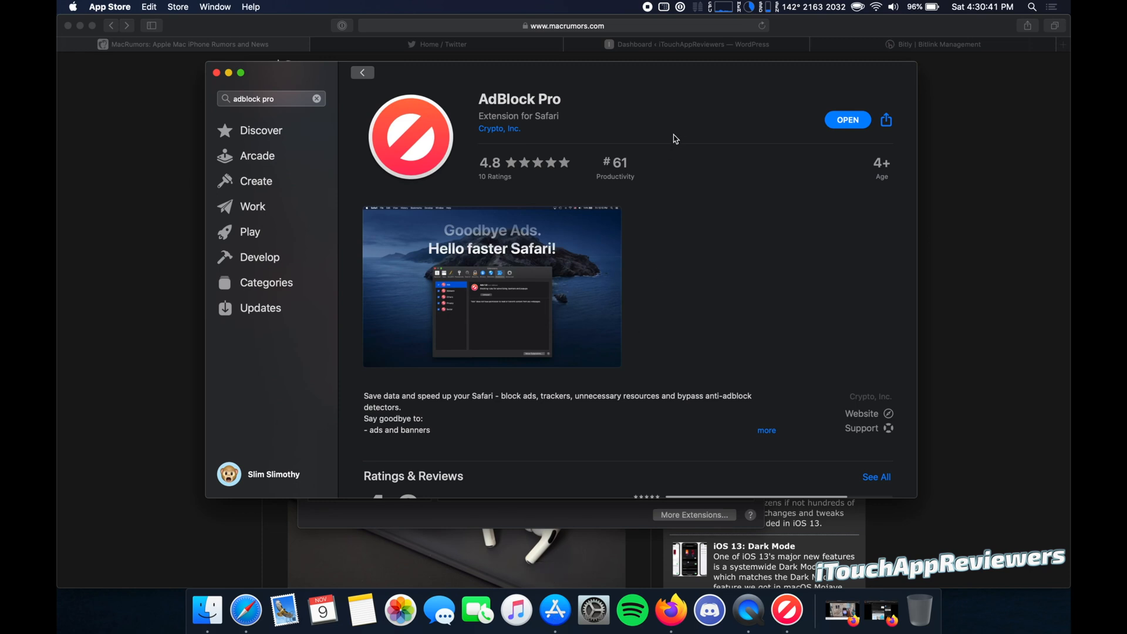
pyautogui.moveTo(718, 180)
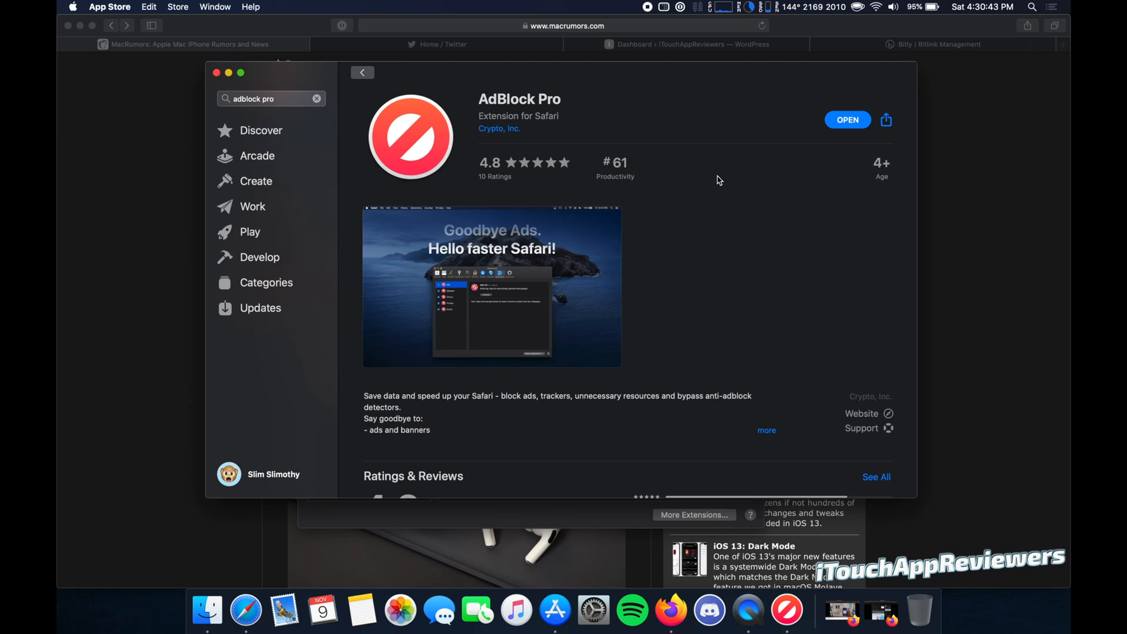
pyautogui.click(847, 120)
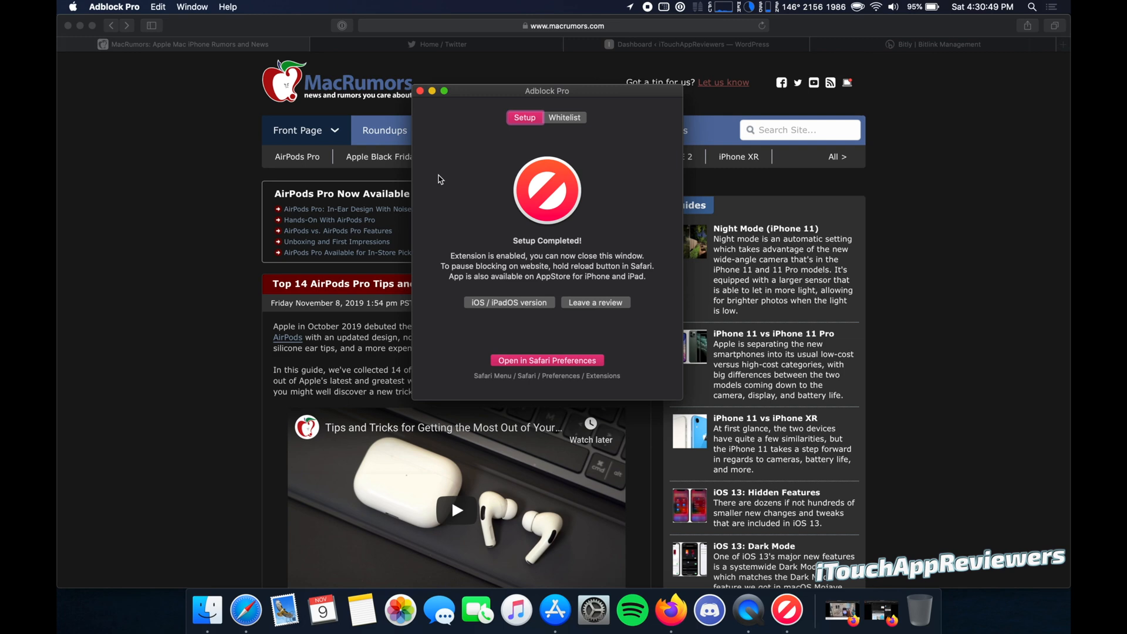